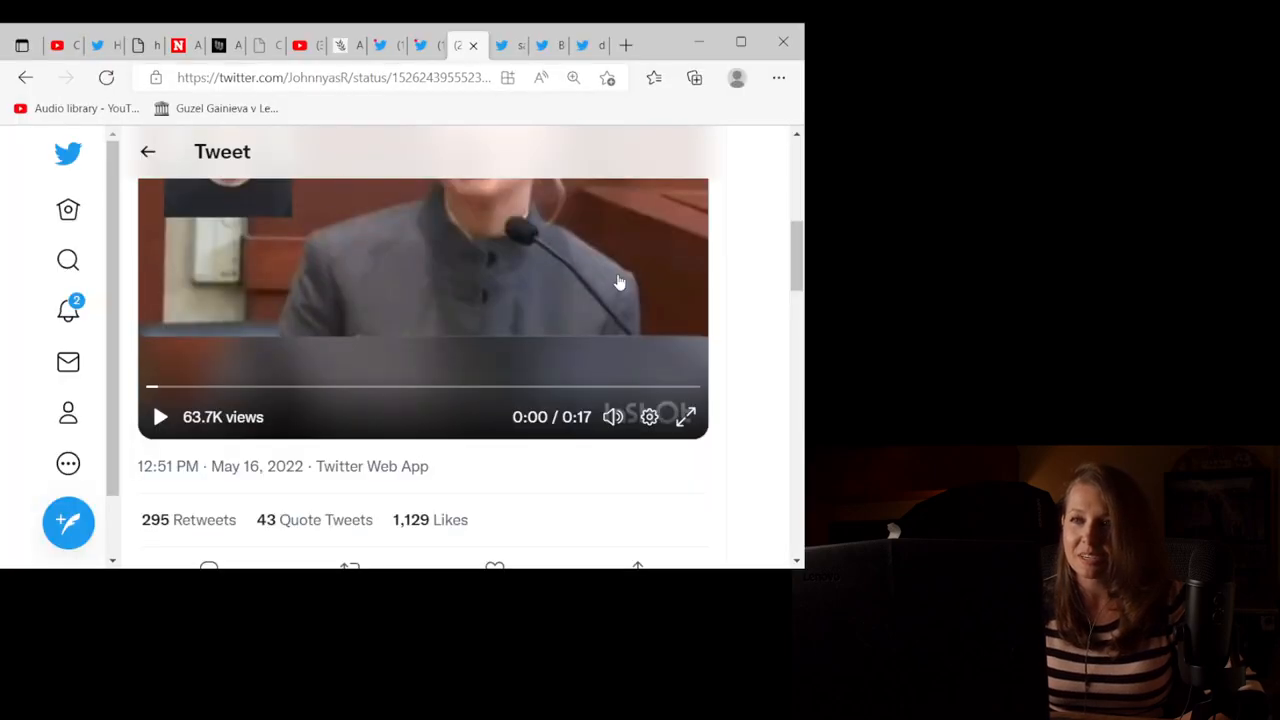
Step: Switch from the paused trial clip tweet to the USA Today Sun article tab
{"action": "left_click", "coordinate": [345, 45]}
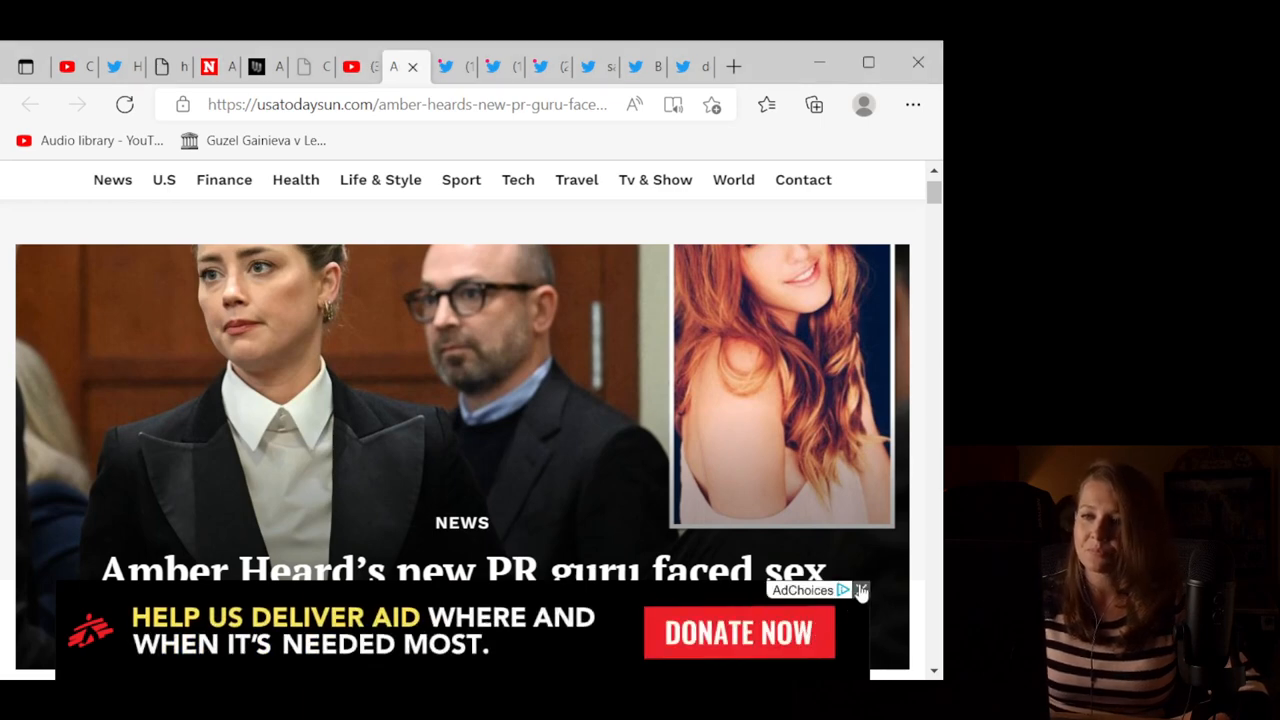
Step: Scroll past the headline and video to the paragraphs on the PR adviser's DUI arrests and reputation
{"action": "scroll", "scroll_direction": "down", "scroll_amount": 3}
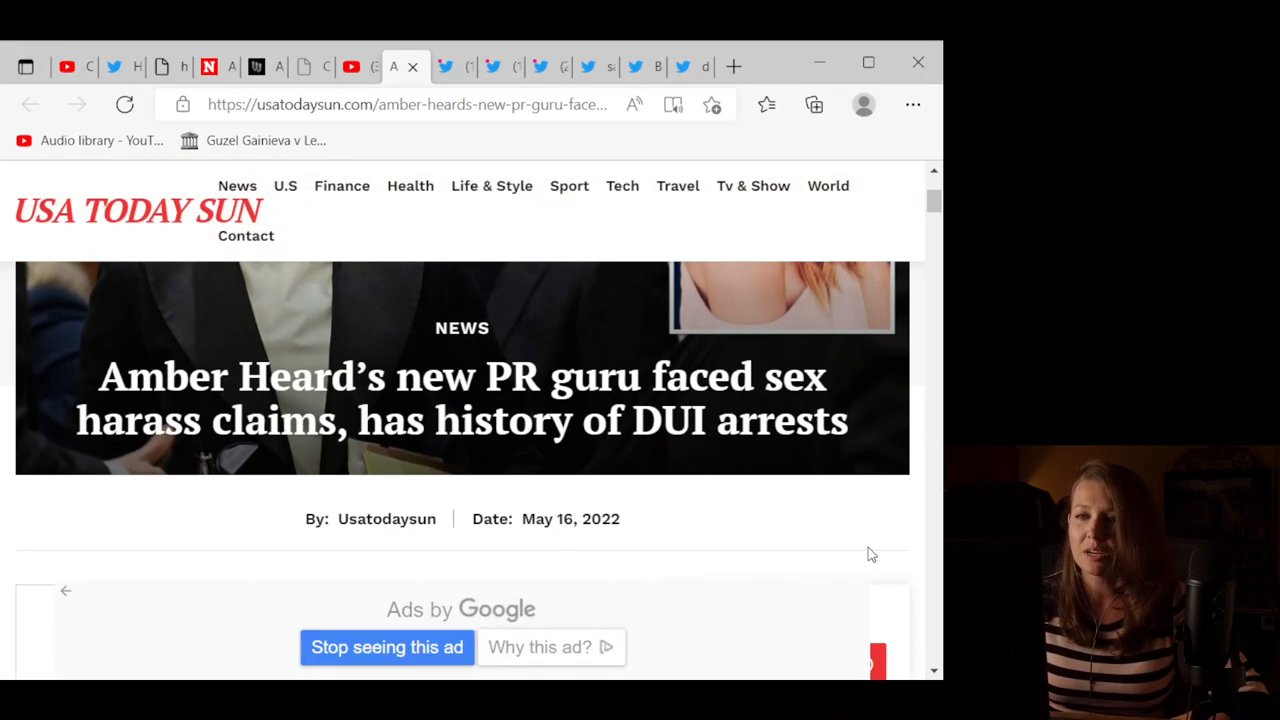
{"action": "scroll", "scroll_direction": "down", "scroll_amount": 3}
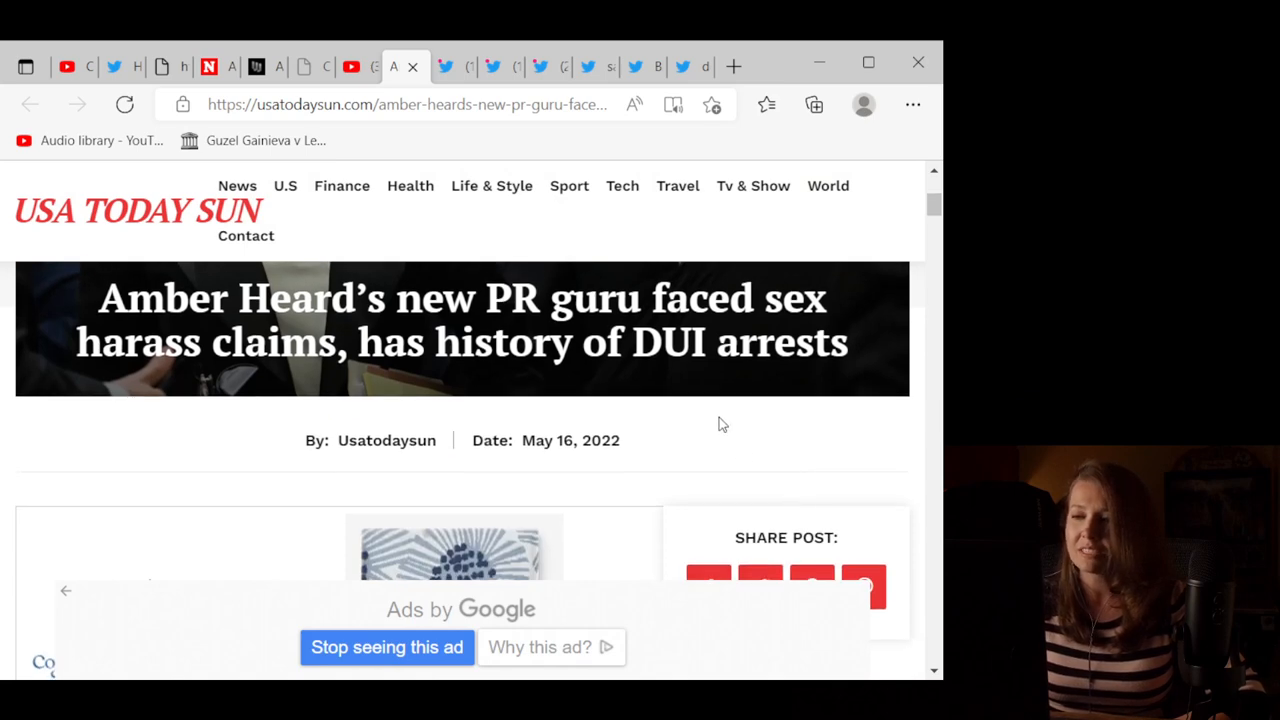
{"action": "mouse_move", "coordinate": [716, 459]}
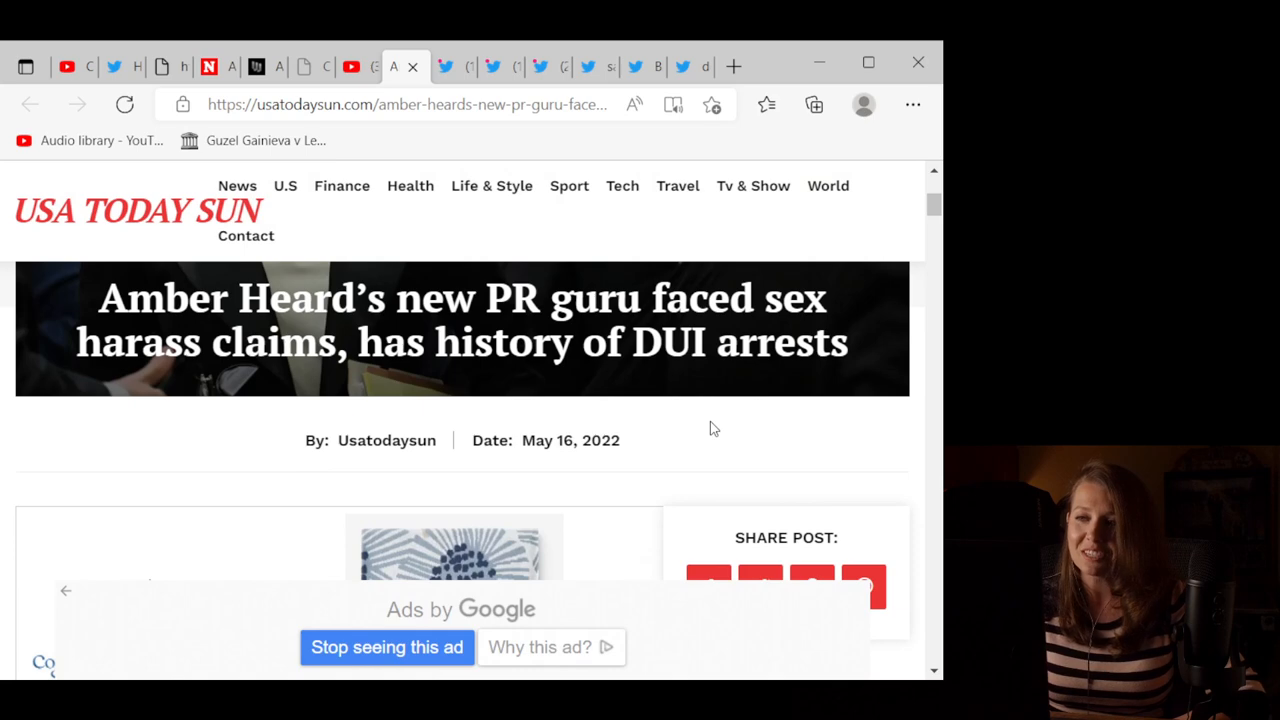
{"action": "scroll", "scroll_direction": "down", "scroll_amount": 3}
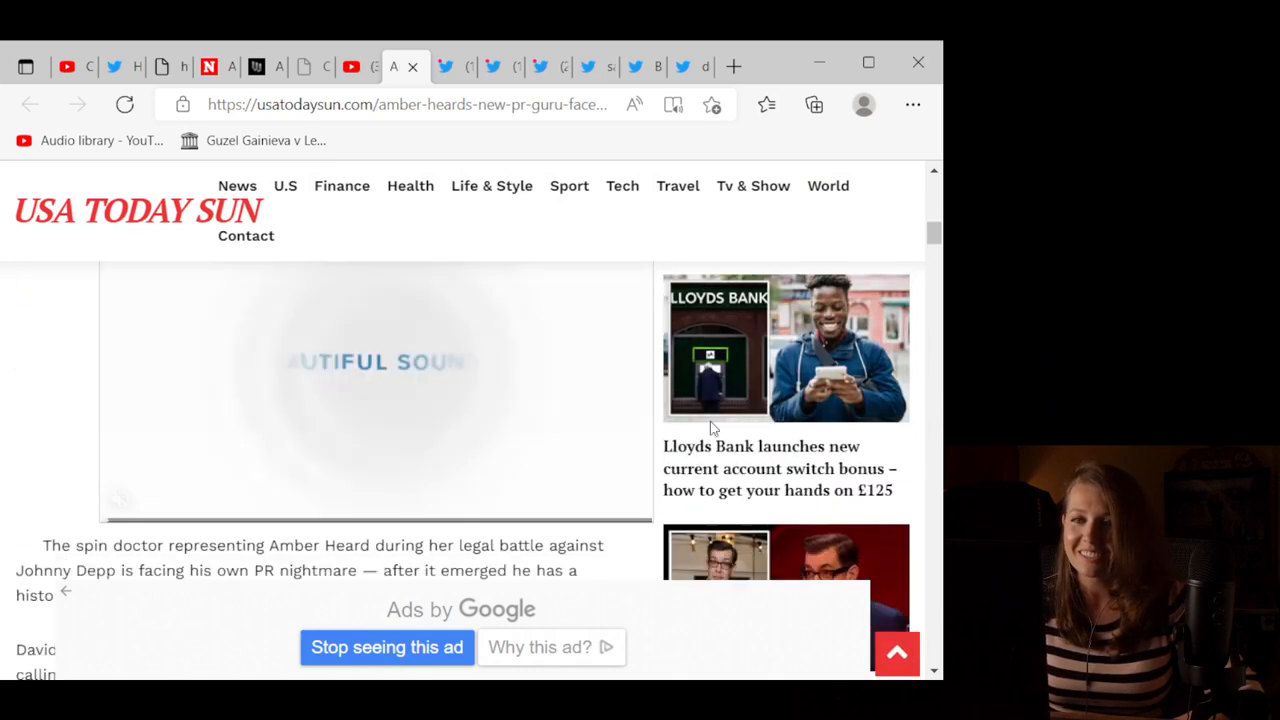
{"action": "scroll", "scroll_direction": "down", "scroll_amount": 3}
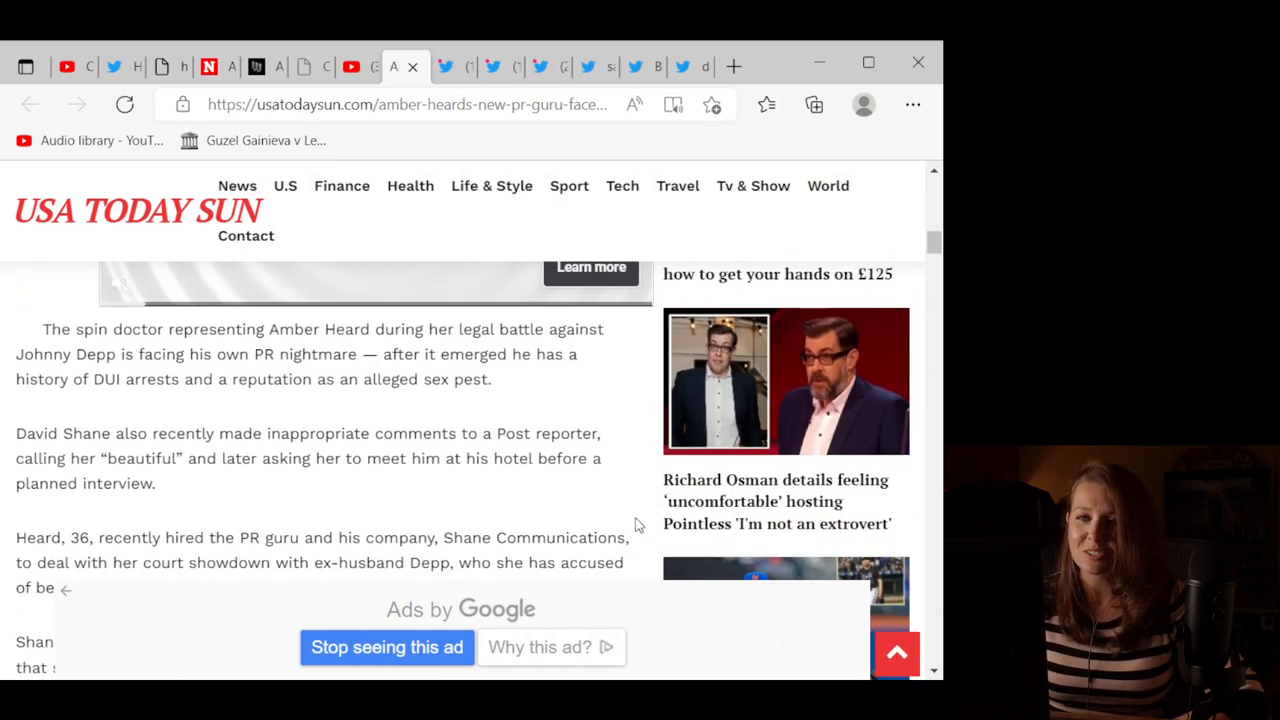
{"action": "scroll", "scroll_direction": "down", "scroll_amount": 3}
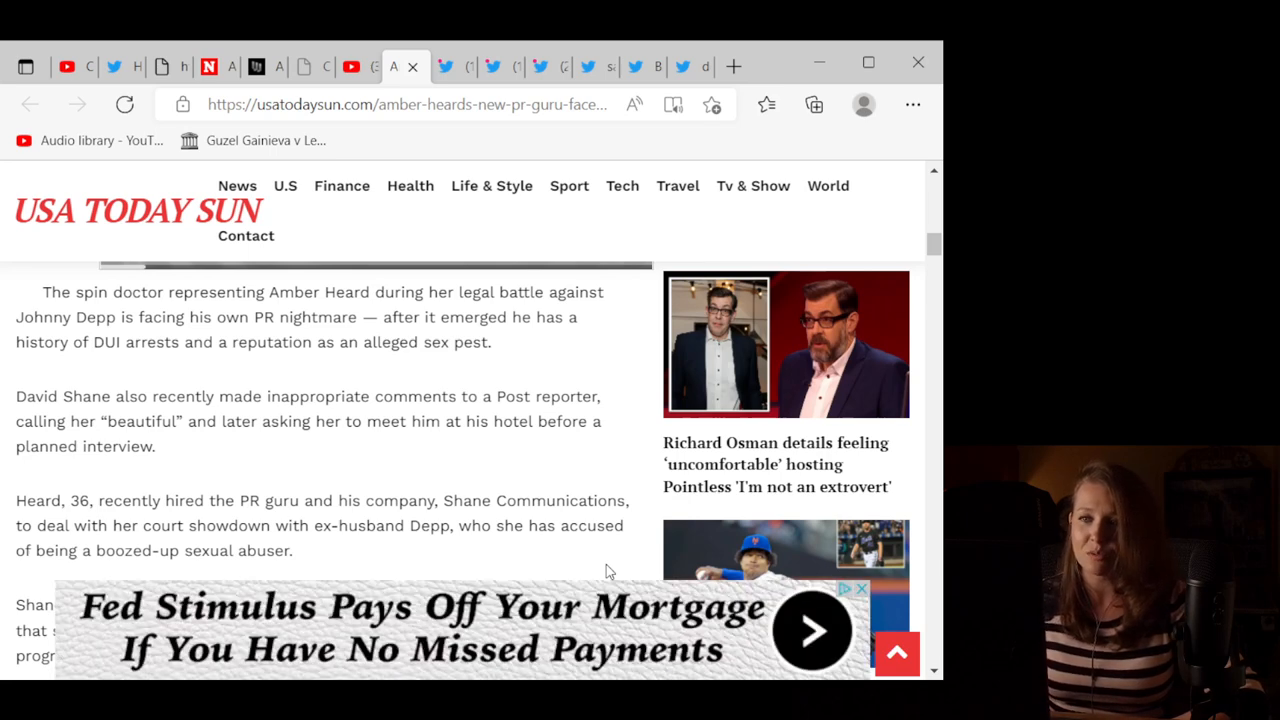
{"action": "scroll", "scroll_direction": "down", "scroll_amount": 3}
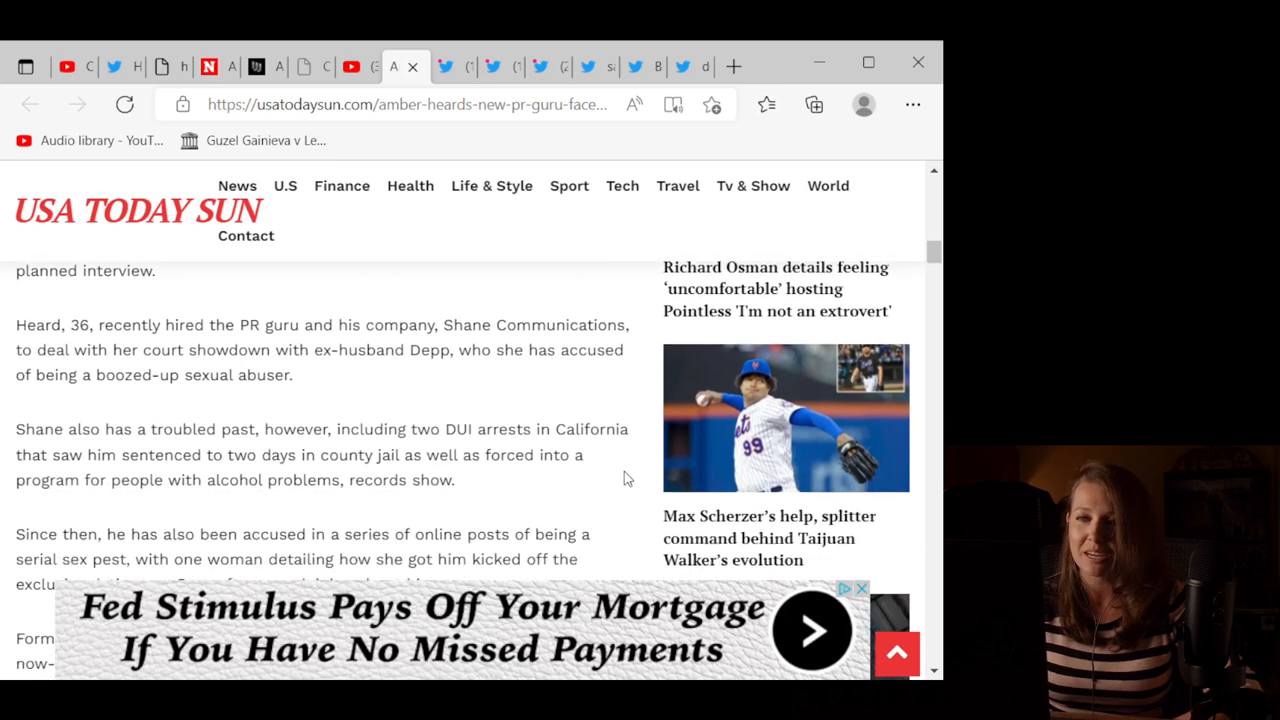
{"action": "mouse_move", "coordinate": [621, 484]}
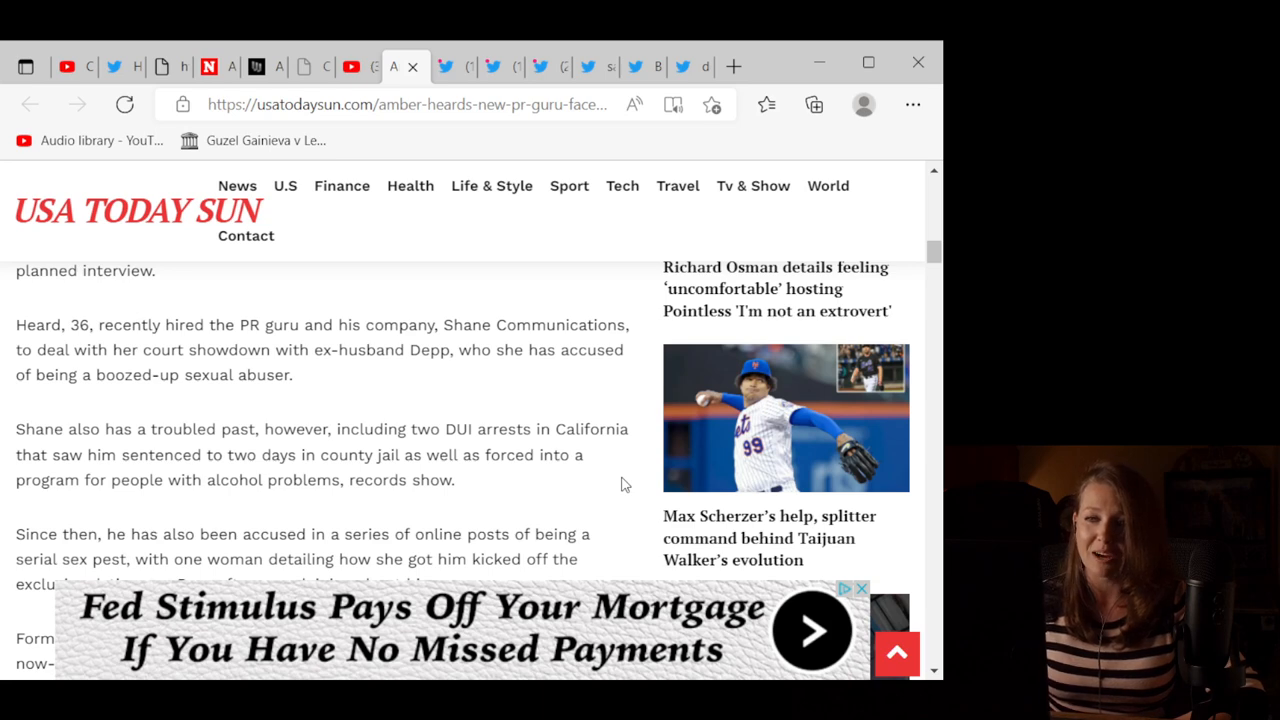
{"action": "scroll", "scroll_direction": "down", "scroll_amount": 3}
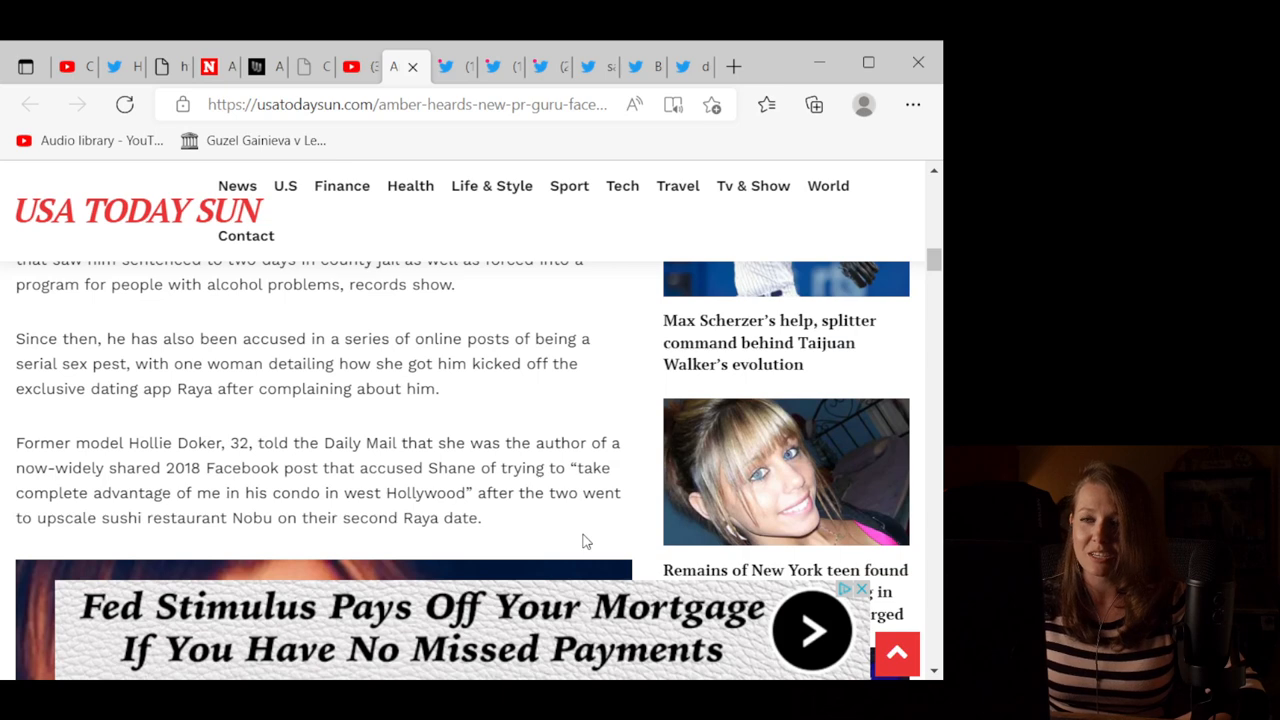
{"action": "scroll", "scroll_direction": "down", "scroll_amount": 3}
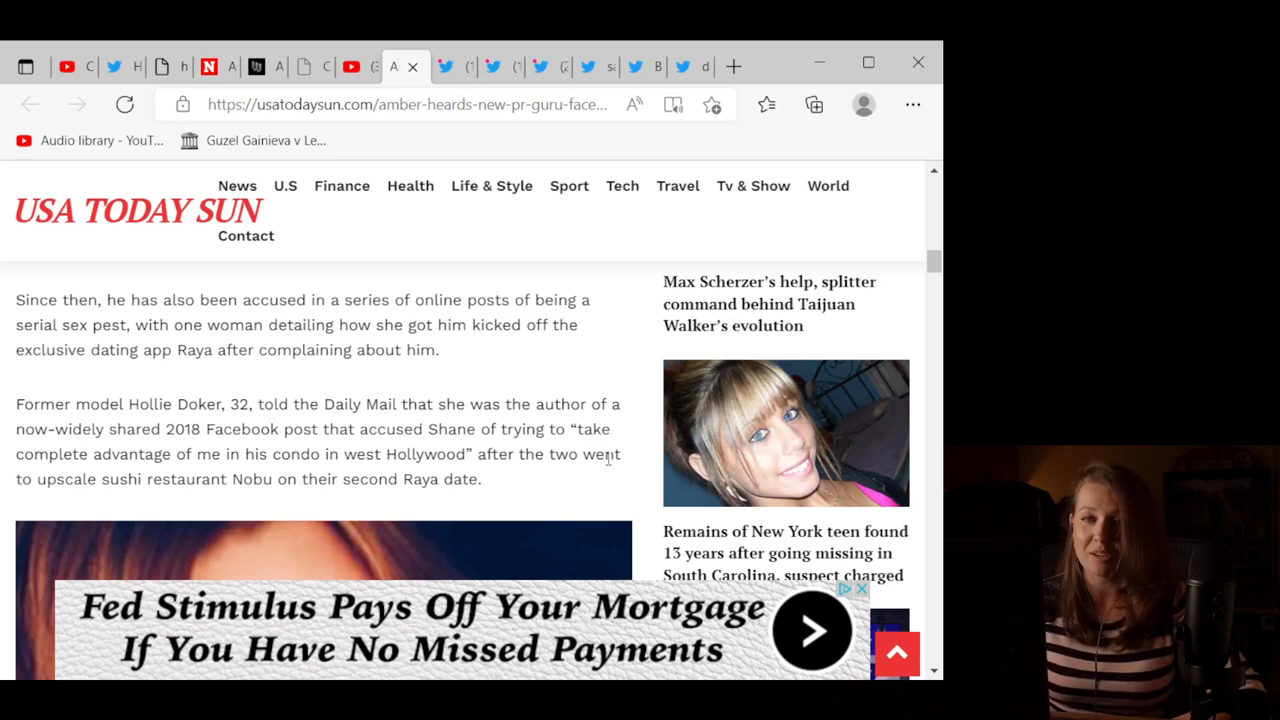
{"action": "mouse_move", "coordinate": [600, 500]}
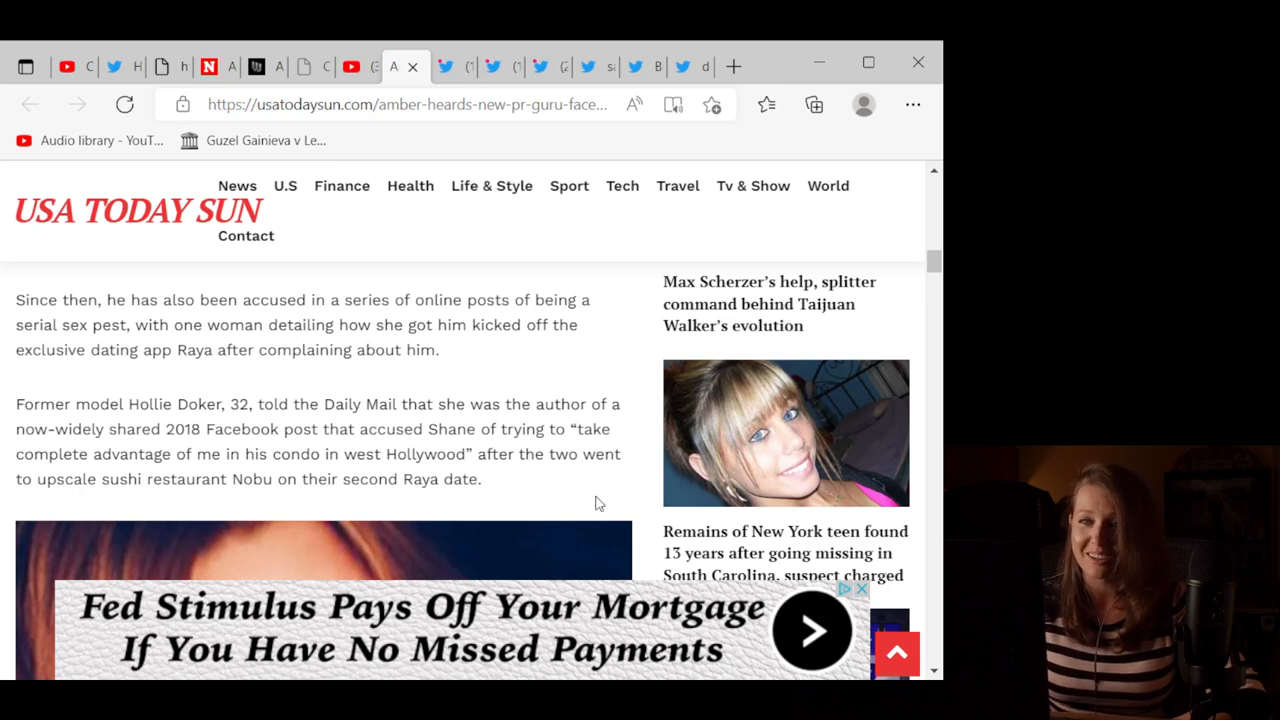
Step: Scroll past Doker's portrait to her quoted account of the date turning aggressive
{"action": "scroll", "scroll_direction": "down", "scroll_amount": 3}
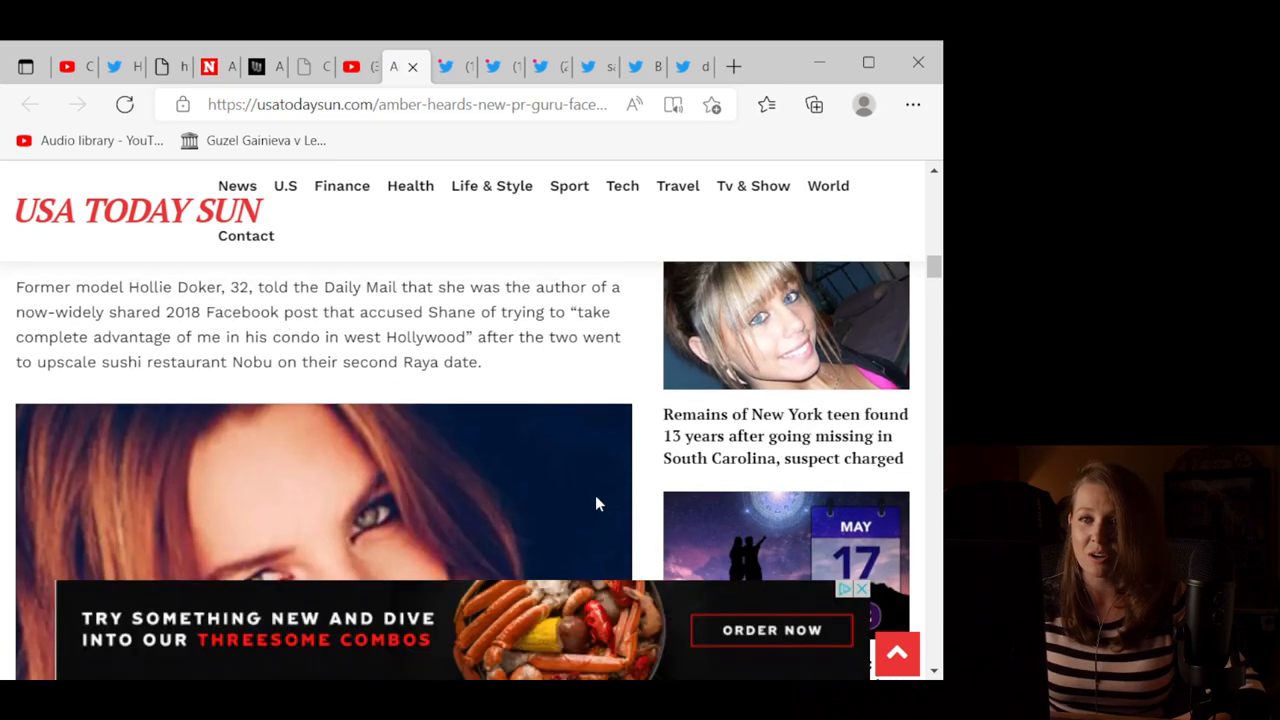
{"action": "mouse_move", "coordinate": [645, 447]}
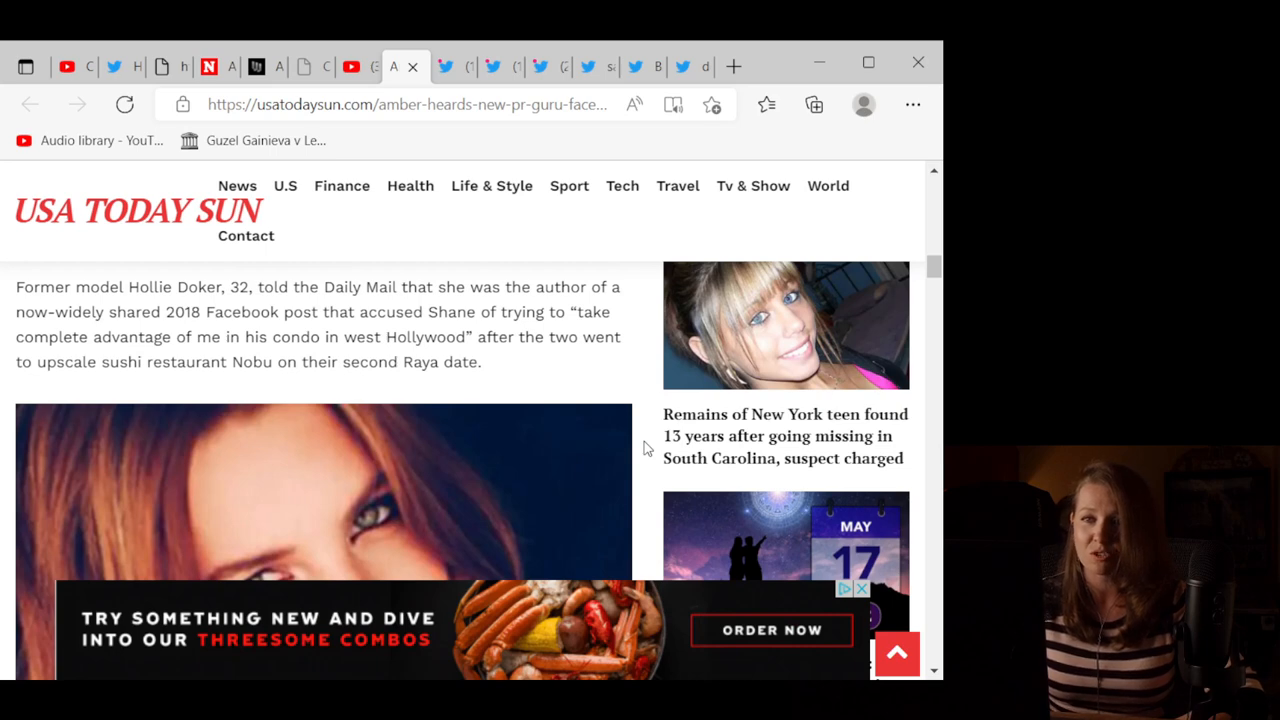
{"action": "mouse_move", "coordinate": [620, 405]}
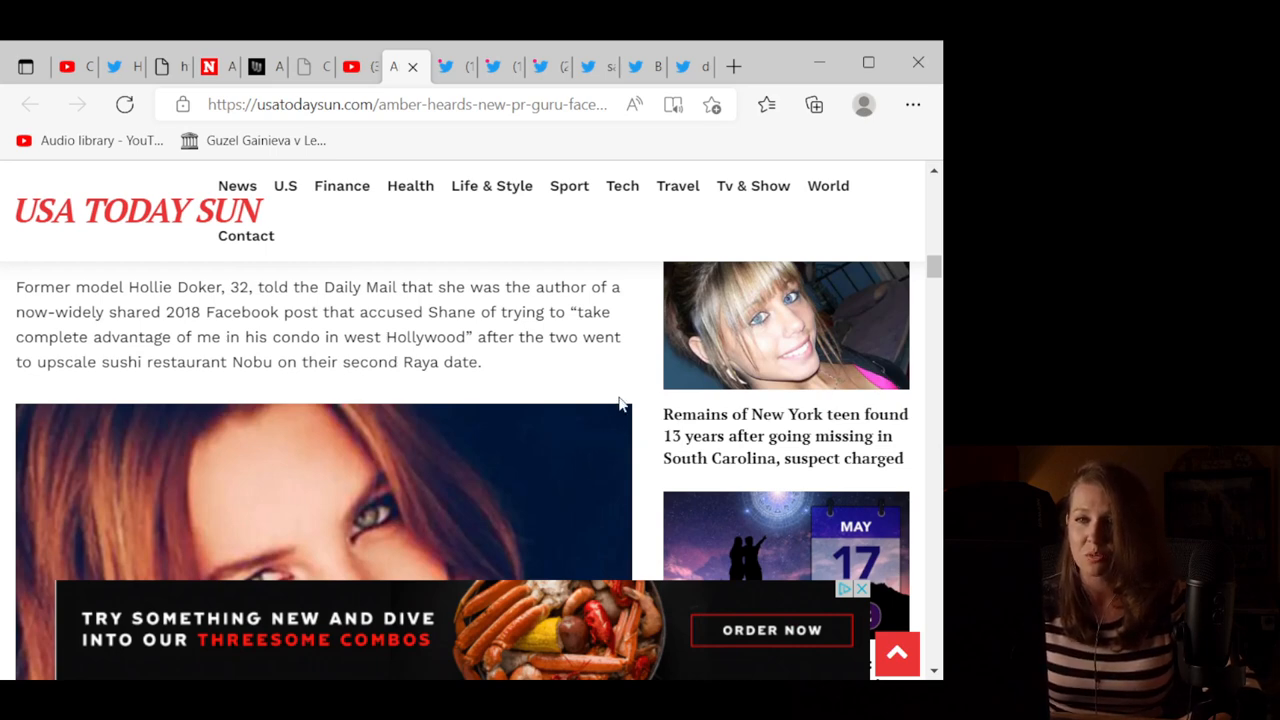
{"action": "scroll", "scroll_direction": "down", "scroll_amount": 3}
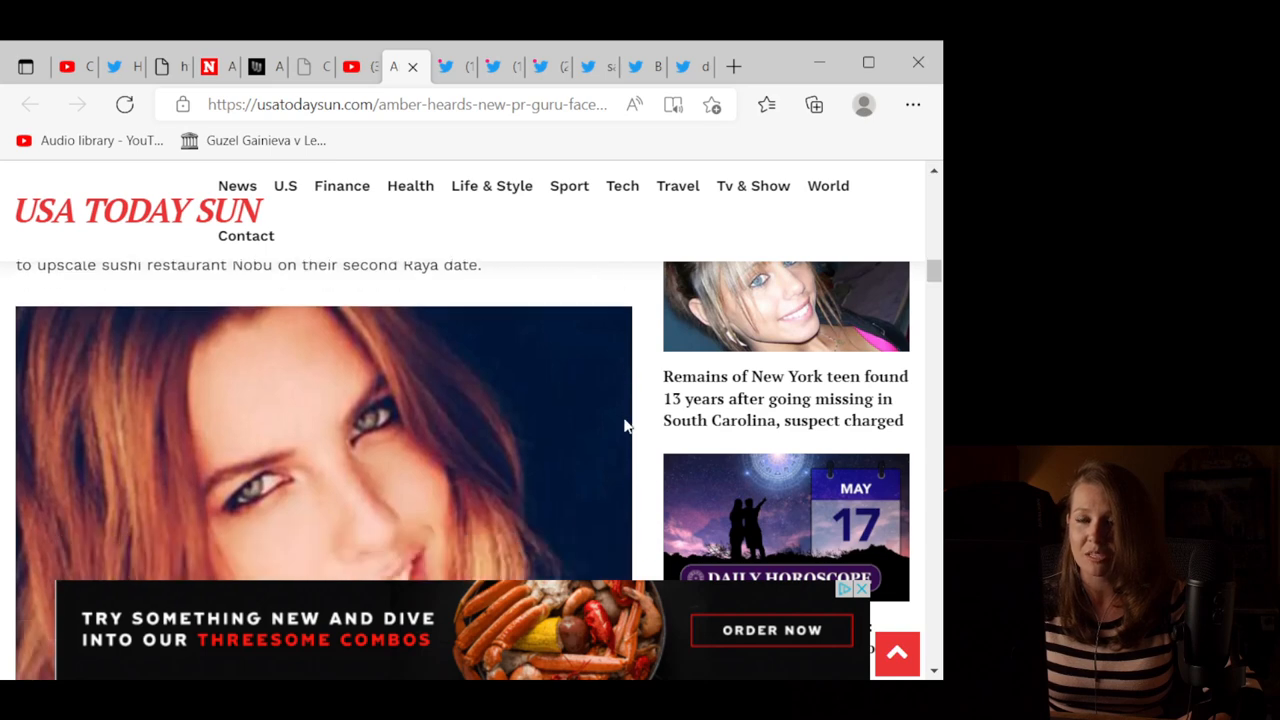
{"action": "scroll", "scroll_direction": "down", "scroll_amount": 3}
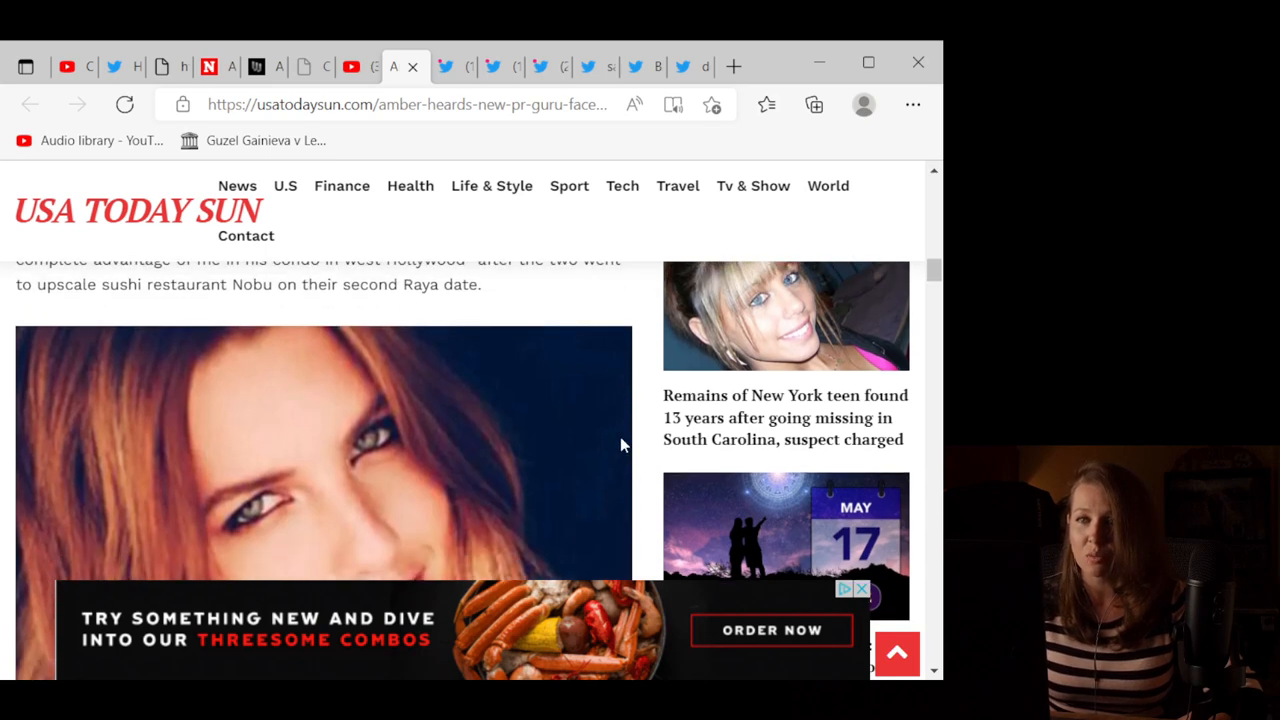
{"action": "scroll", "scroll_direction": "down", "scroll_amount": 3}
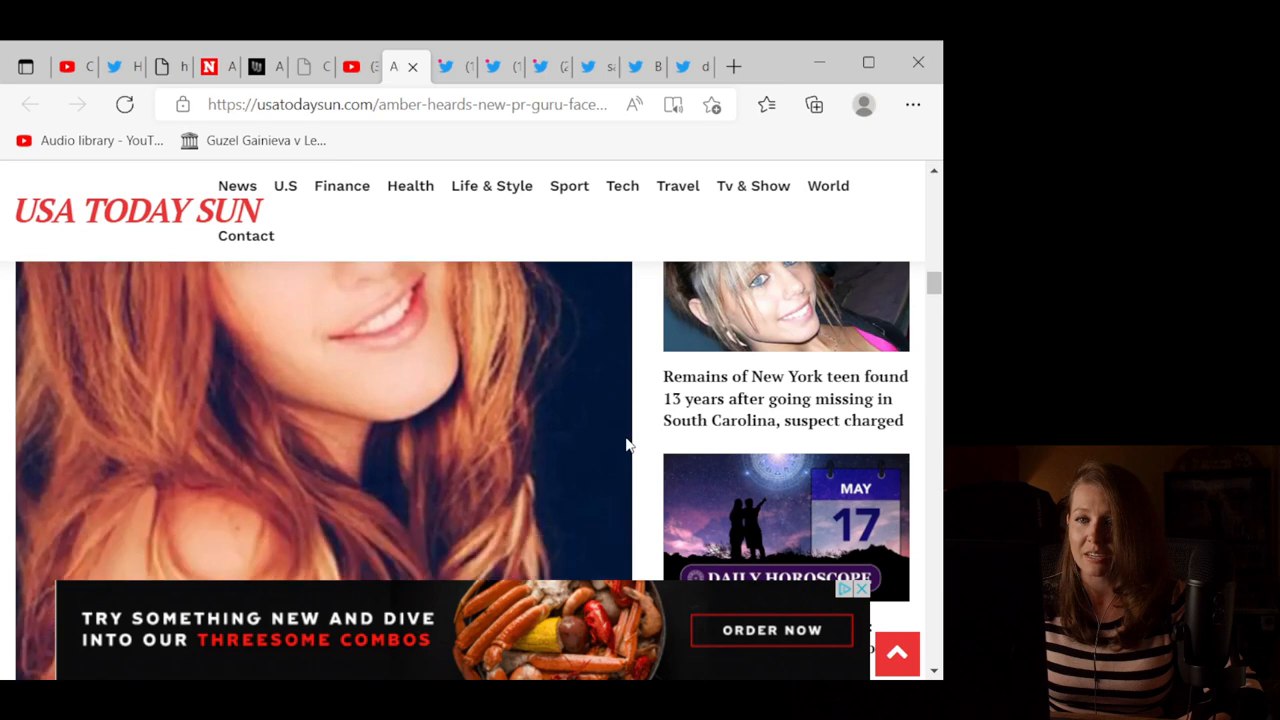
{"action": "scroll", "scroll_direction": "down", "scroll_amount": 3}
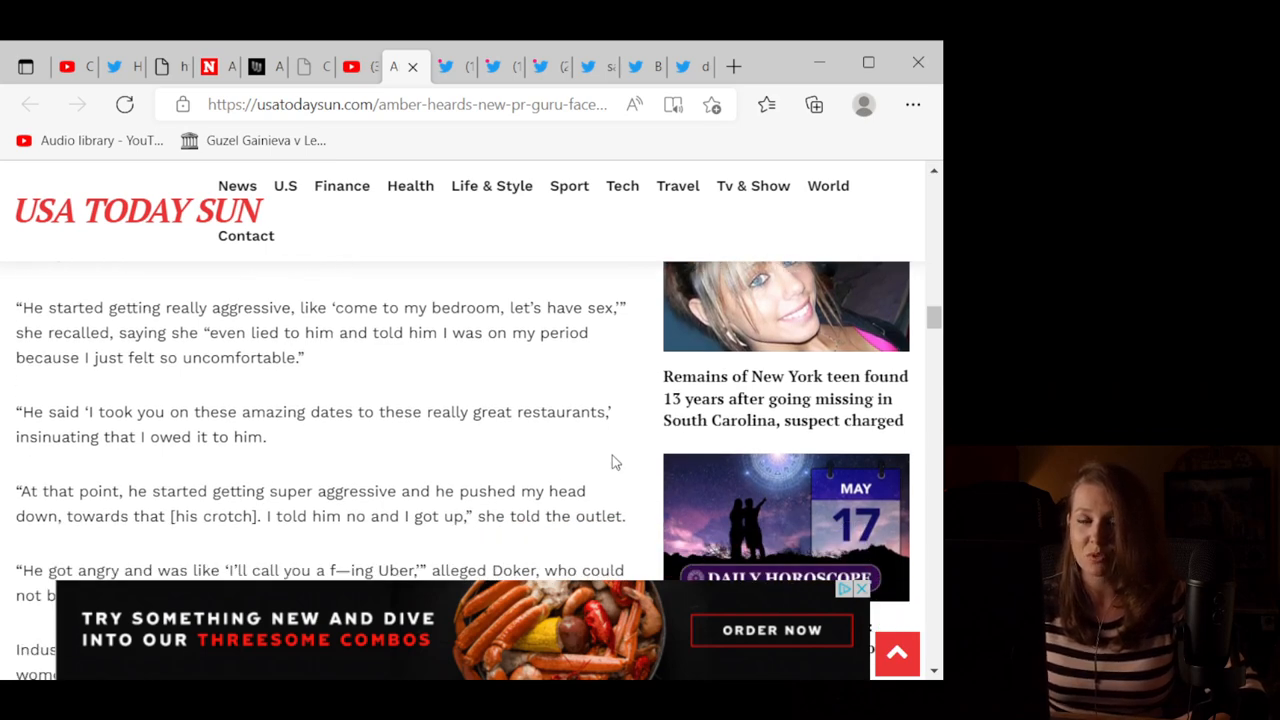
Step: Scroll past the #MeToo paragraph to the May 16, 2022 courtroom photo of Amber Heard testifying
{"action": "scroll", "scroll_direction": "down", "scroll_amount": 3}
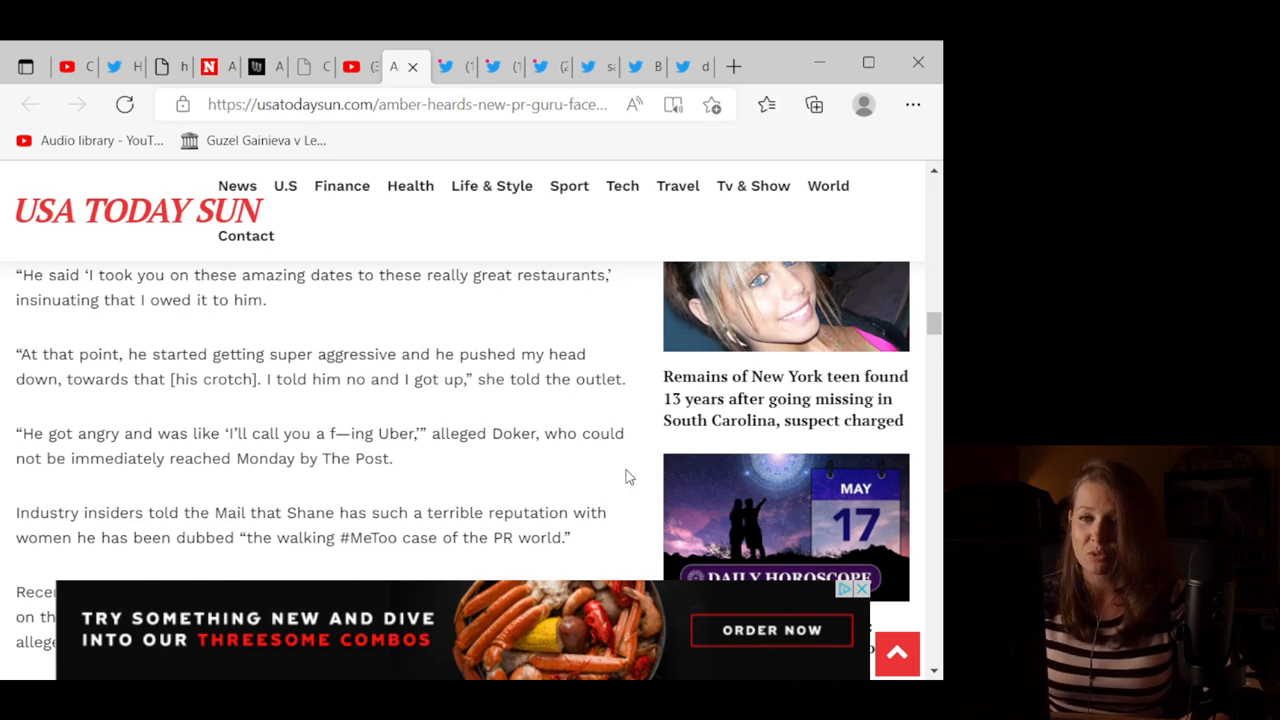
{"action": "scroll", "scroll_direction": "down", "scroll_amount": 3}
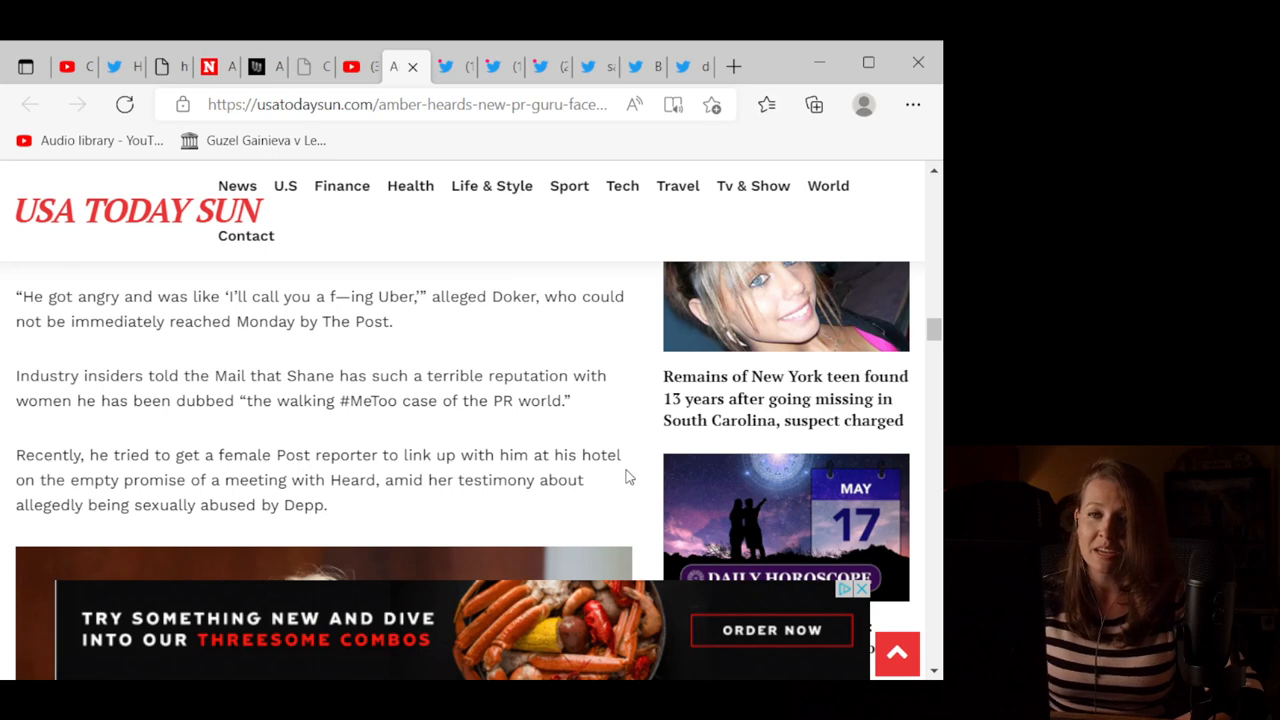
{"action": "mouse_move", "coordinate": [640, 445]}
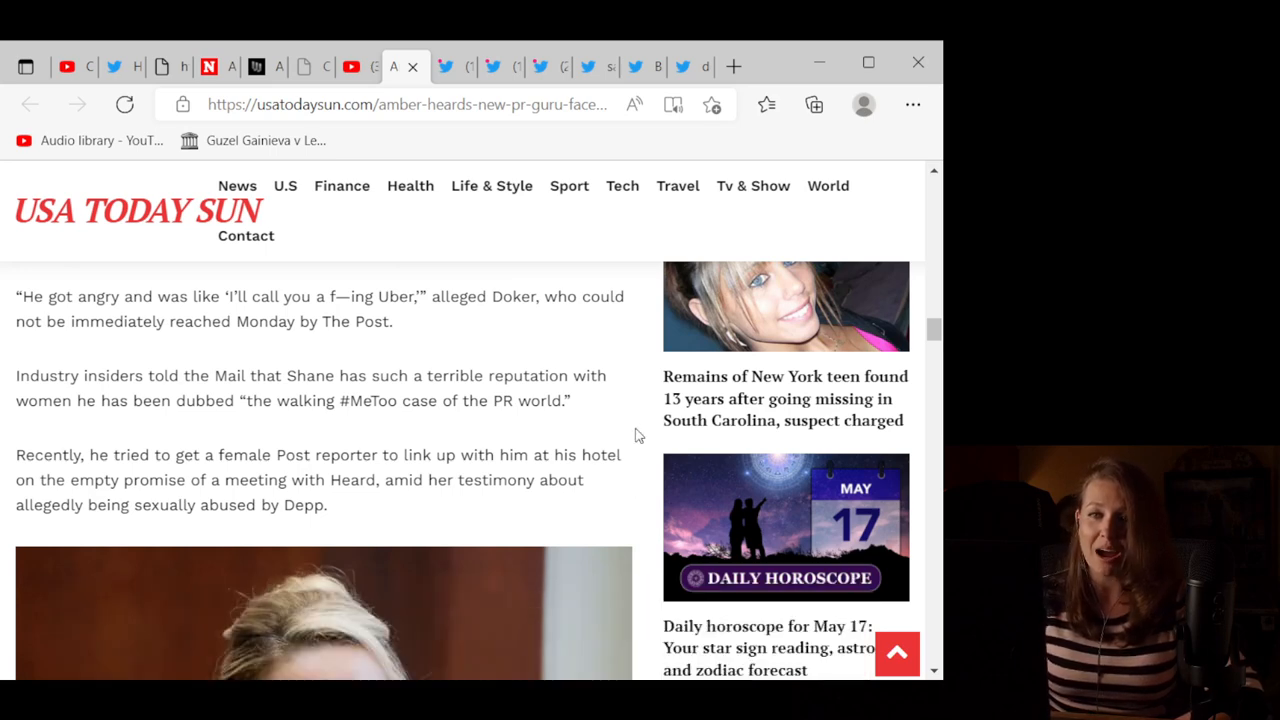
{"action": "scroll", "scroll_direction": "down", "scroll_amount": 3}
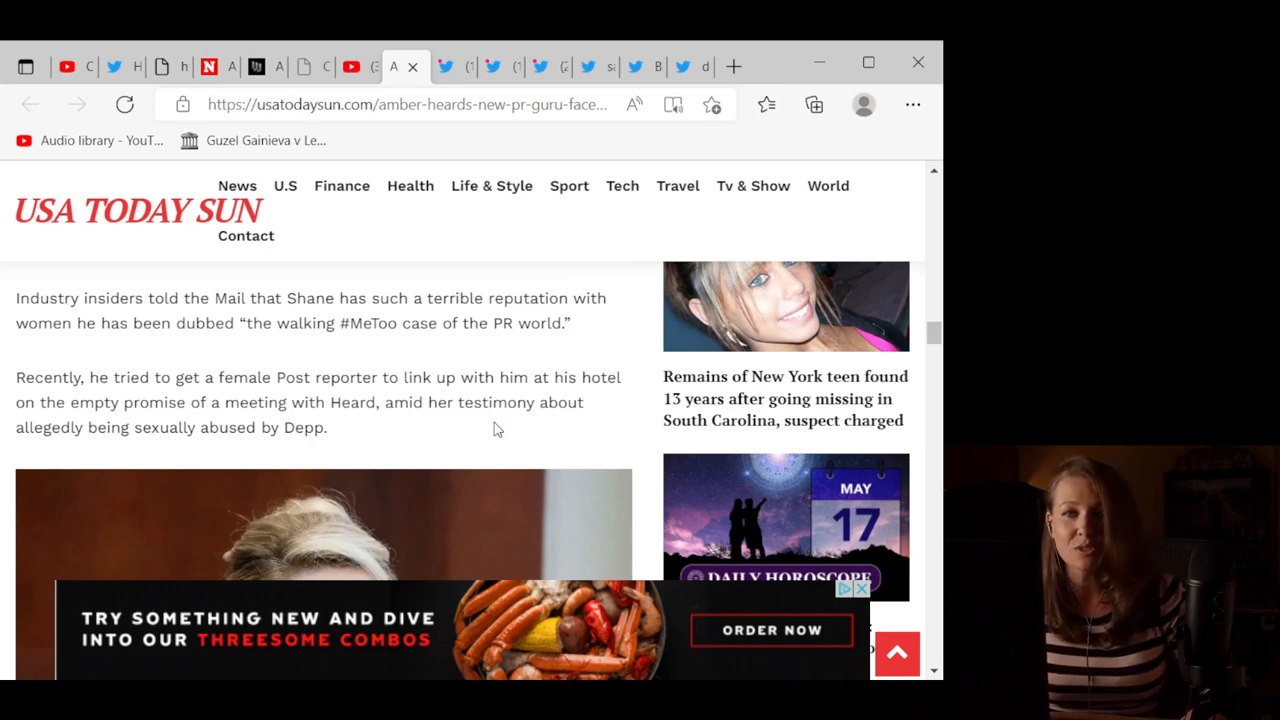
{"action": "mouse_move", "coordinate": [502, 461]}
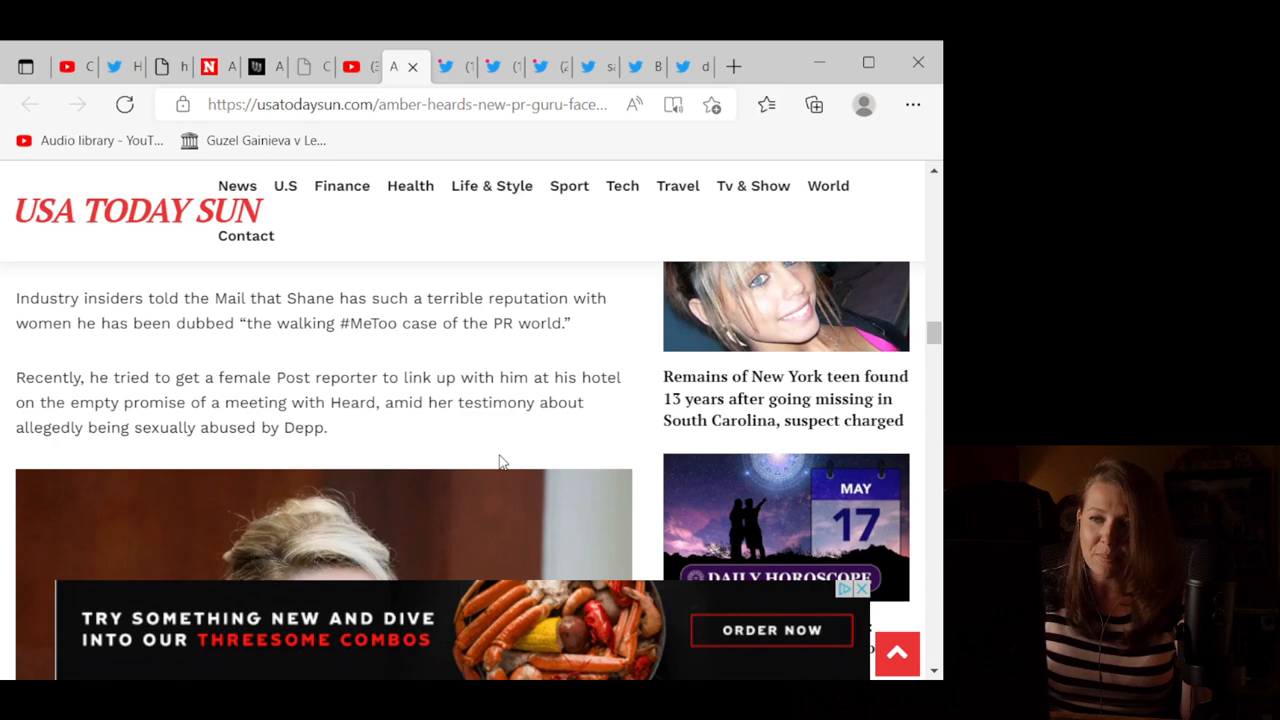
{"action": "scroll", "scroll_direction": "down", "scroll_amount": 3}
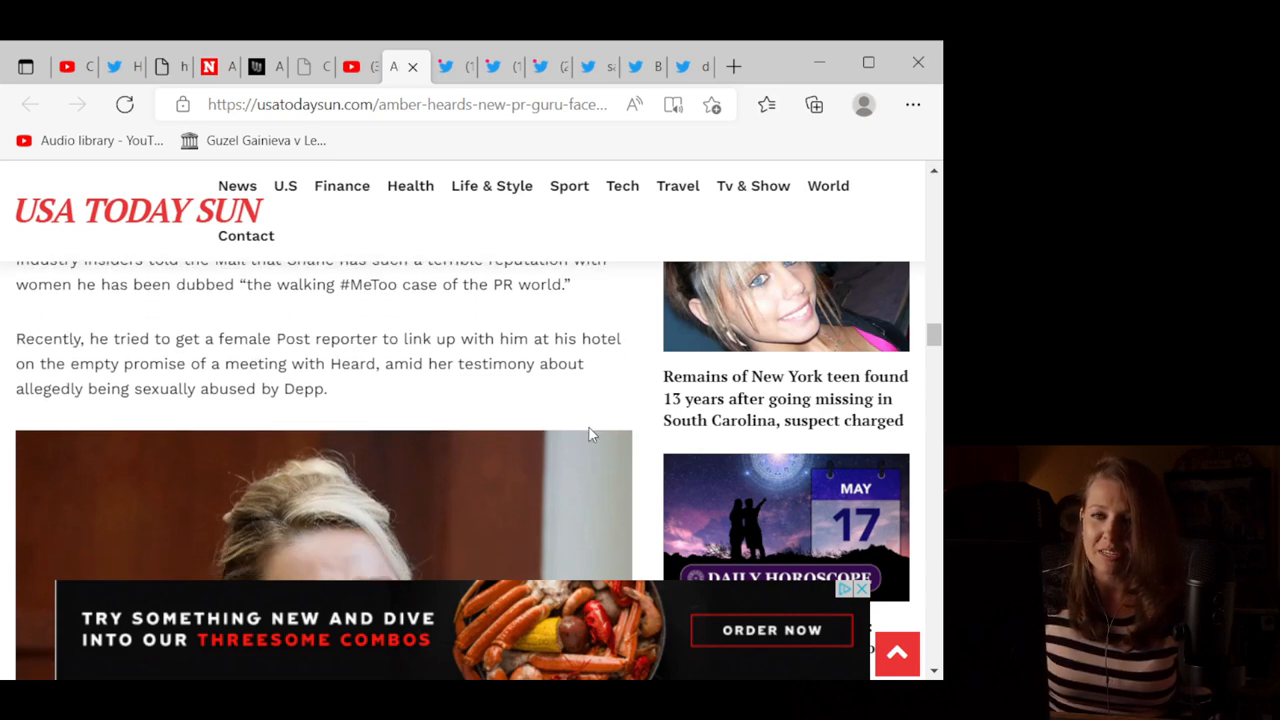
{"action": "scroll", "scroll_direction": "down", "scroll_amount": 3}
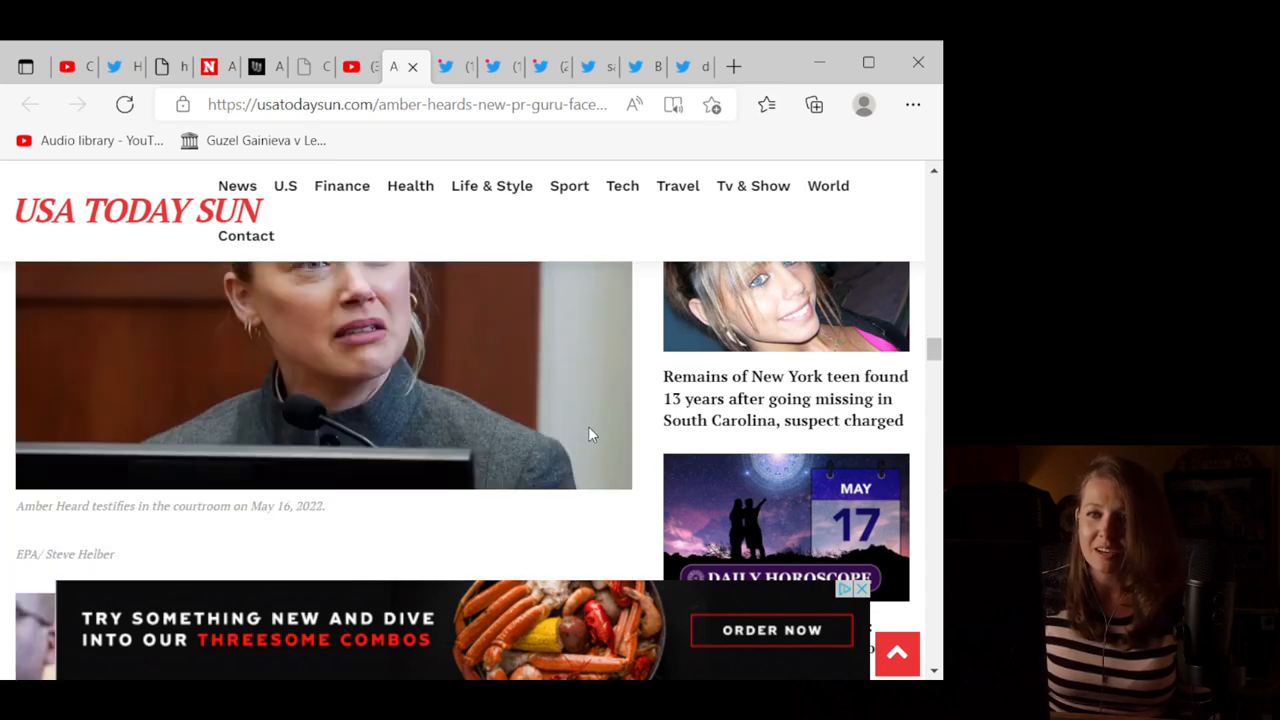
Step: Return to the Law&Crime Network tweet and watch its cross-examination clip of Amber Heard fullscreen
{"action": "left_click", "coordinate": [452, 66]}
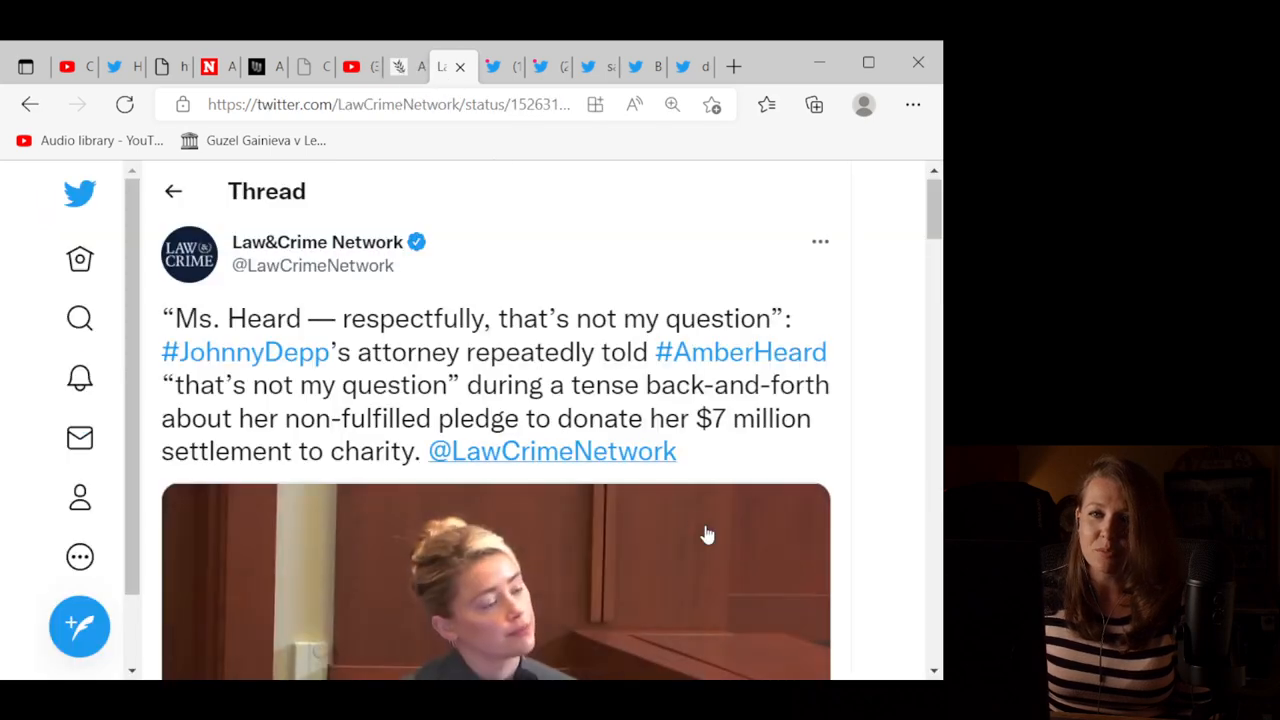
{"action": "scroll", "scroll_direction": "up", "scroll_amount": 3}
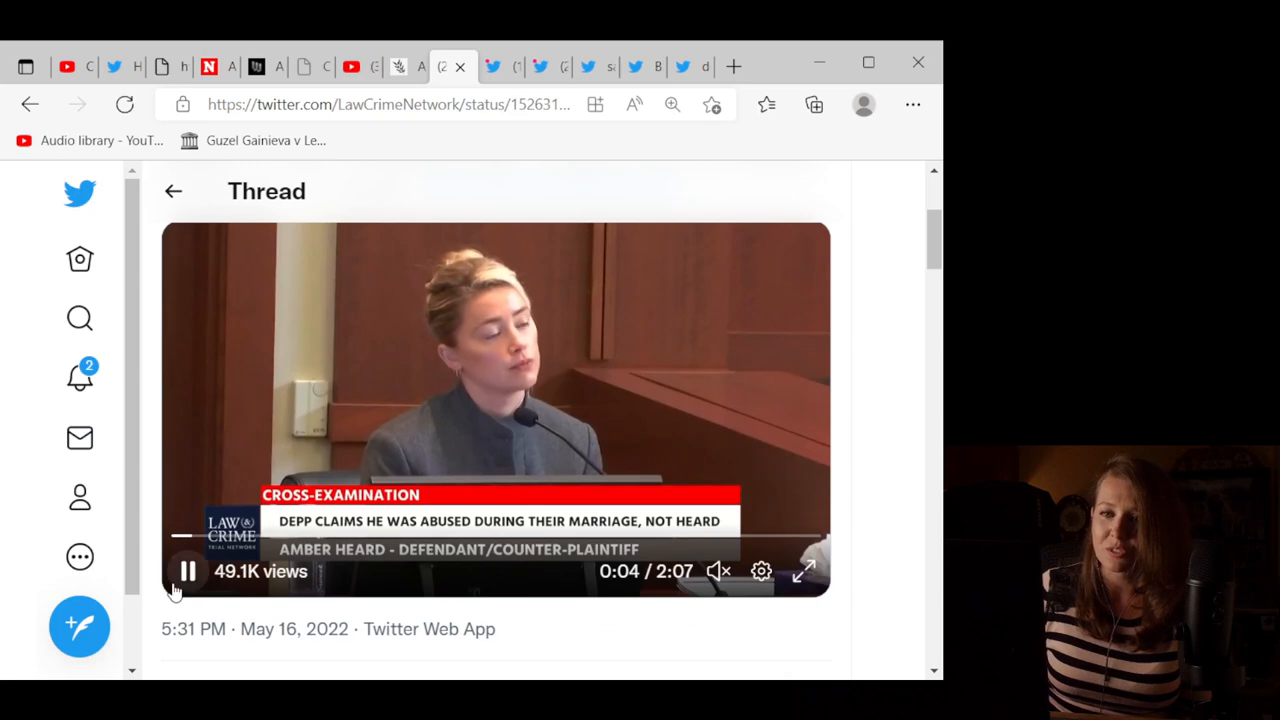
{"action": "left_click", "coordinate": [187, 571]}
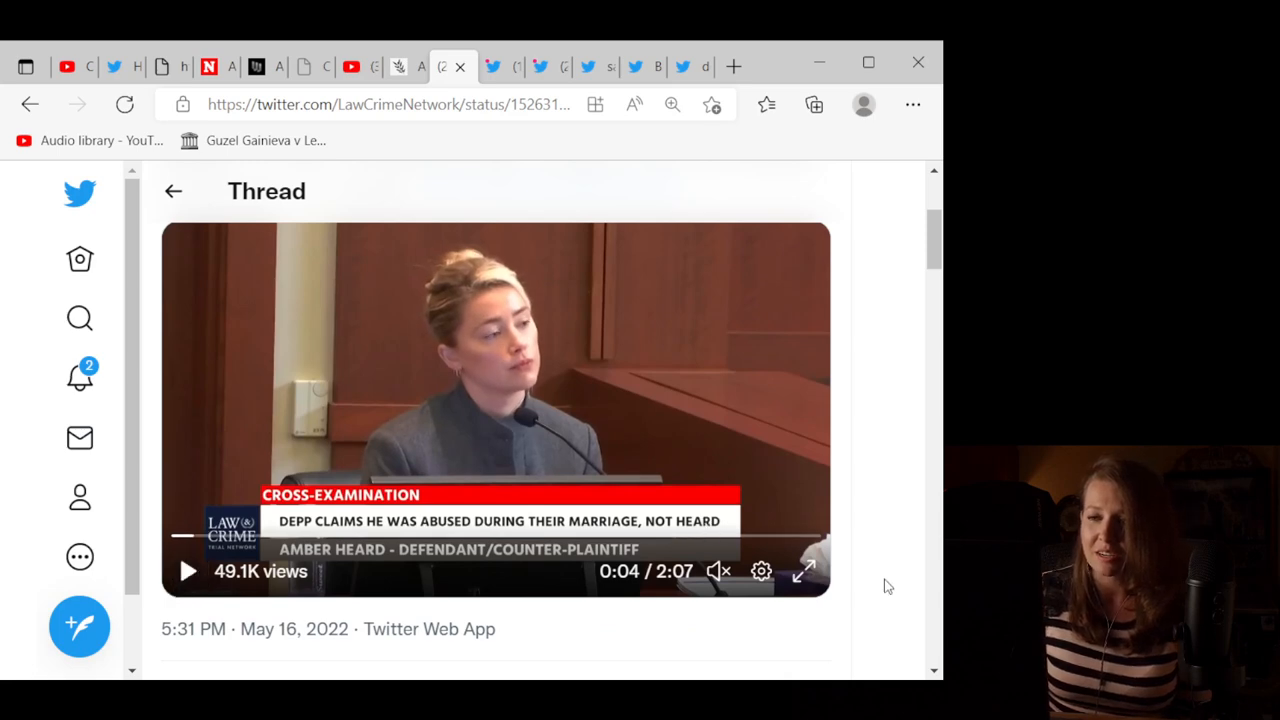
{"action": "left_click", "coordinate": [805, 571]}
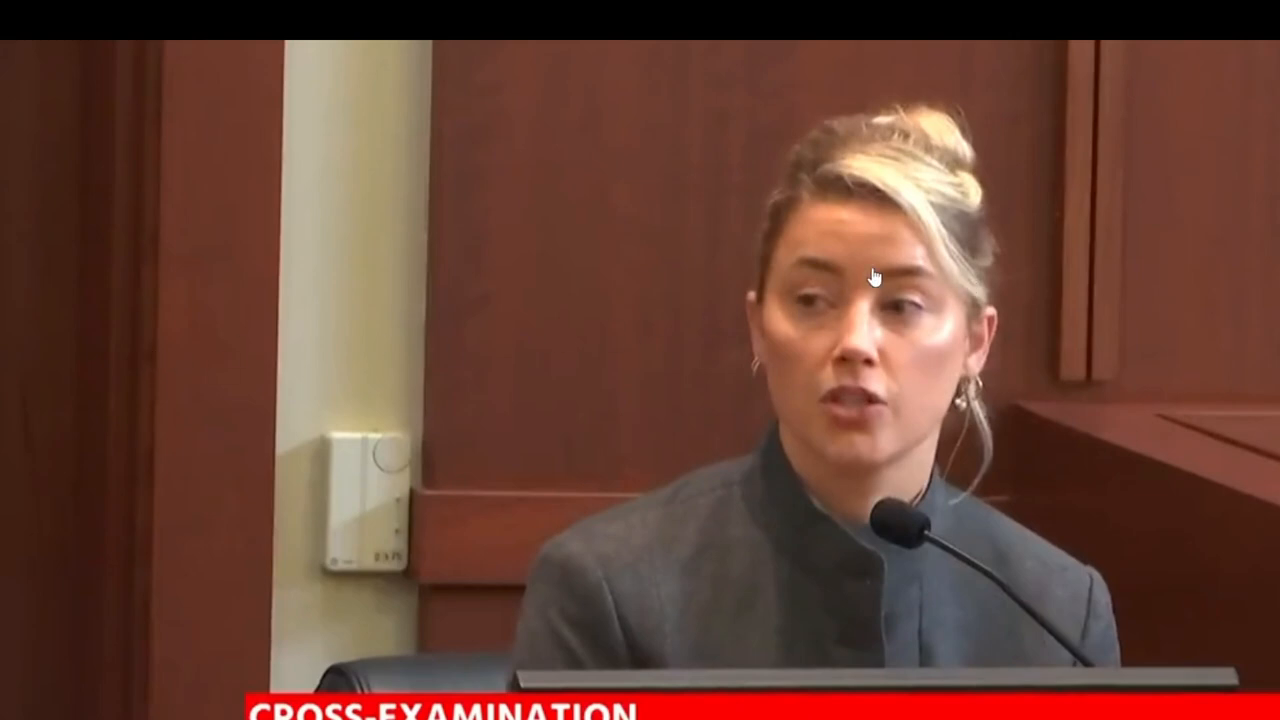
{"action": "mouse_move", "coordinate": [280, 497]}
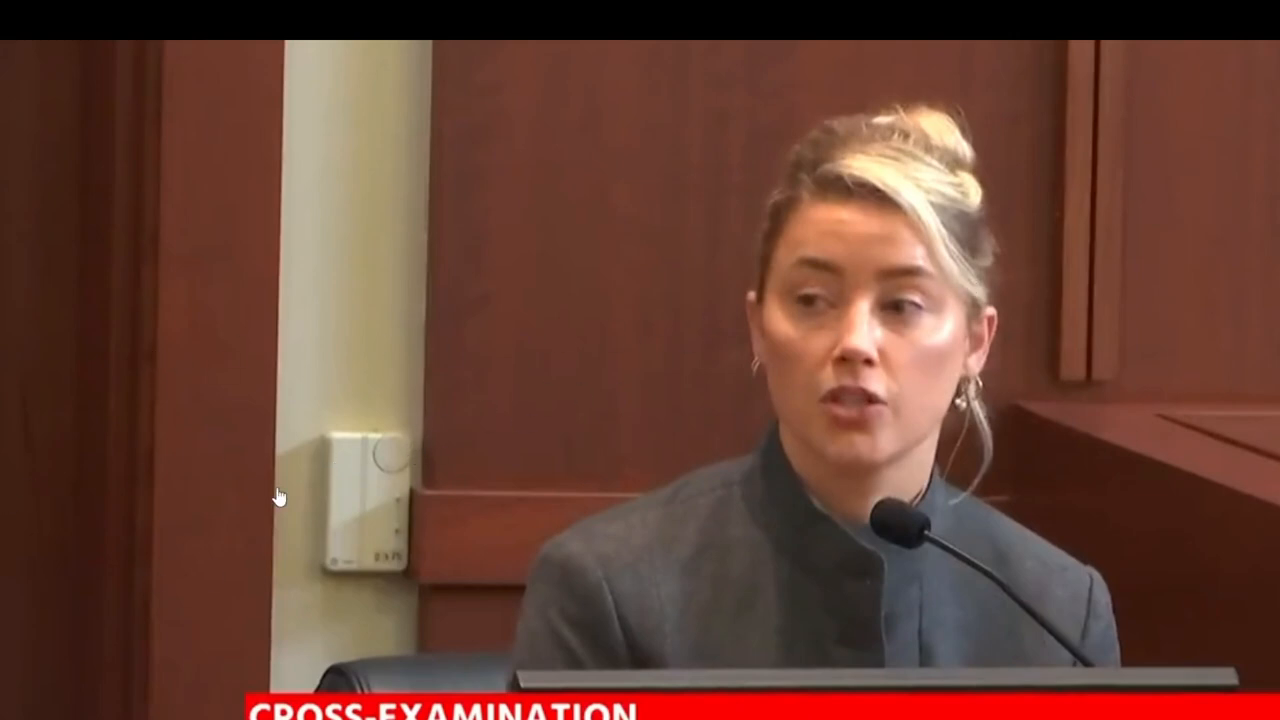
{"action": "mouse_move", "coordinate": [140, 687]}
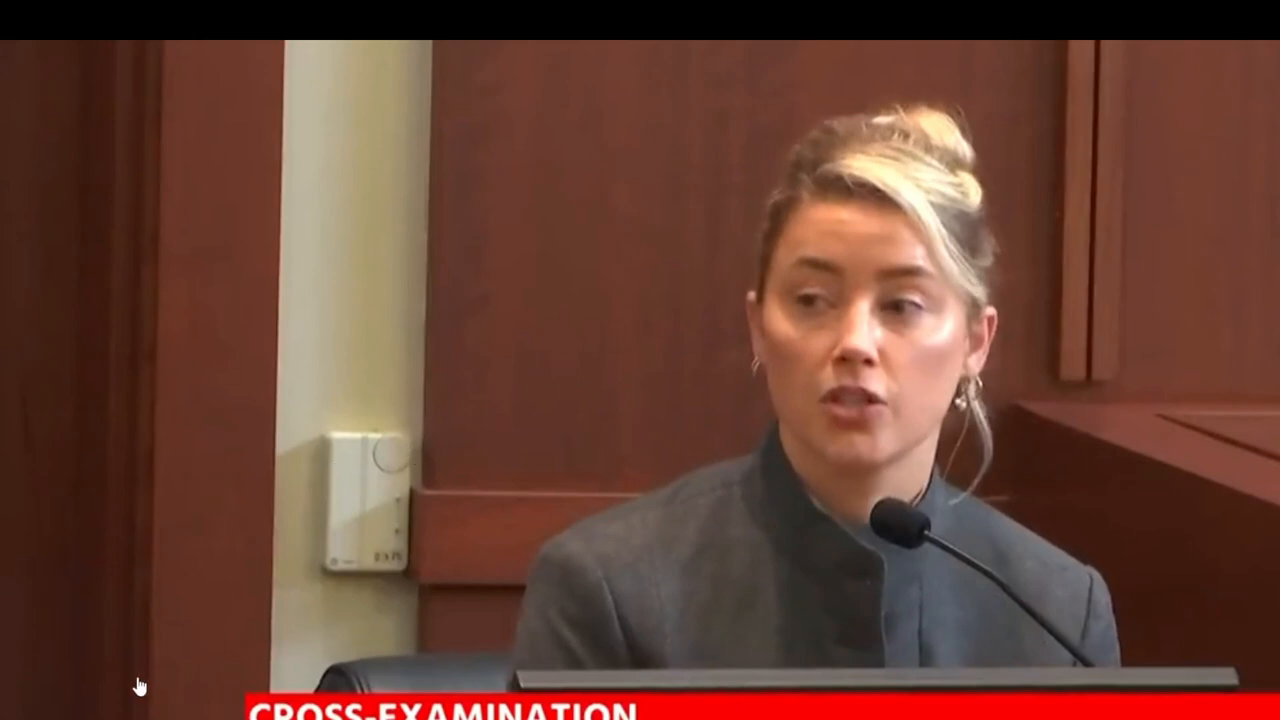